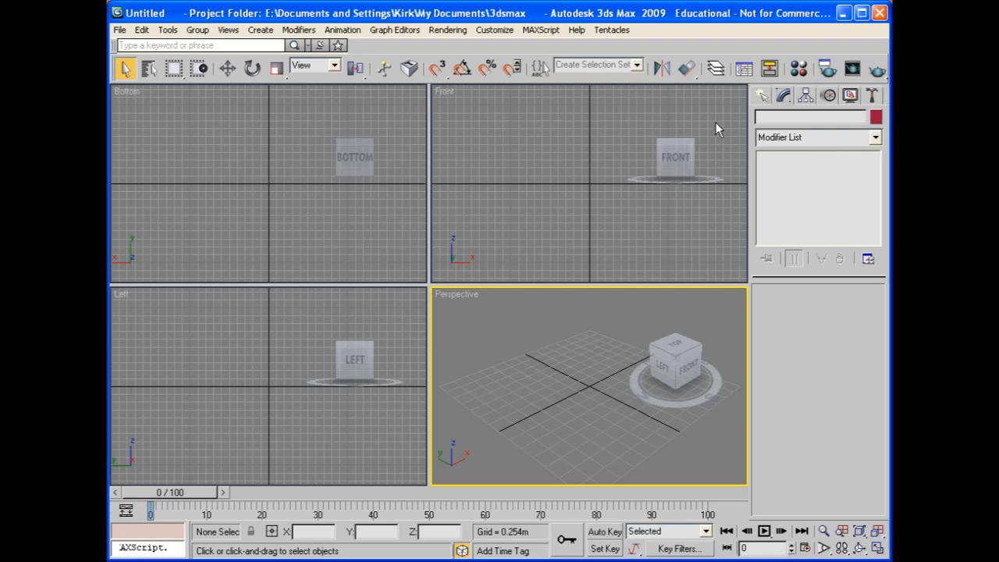
# - Create a slender vertical Box01 with length and width 0.05 m as the first post
pyautogui.click(765, 96)
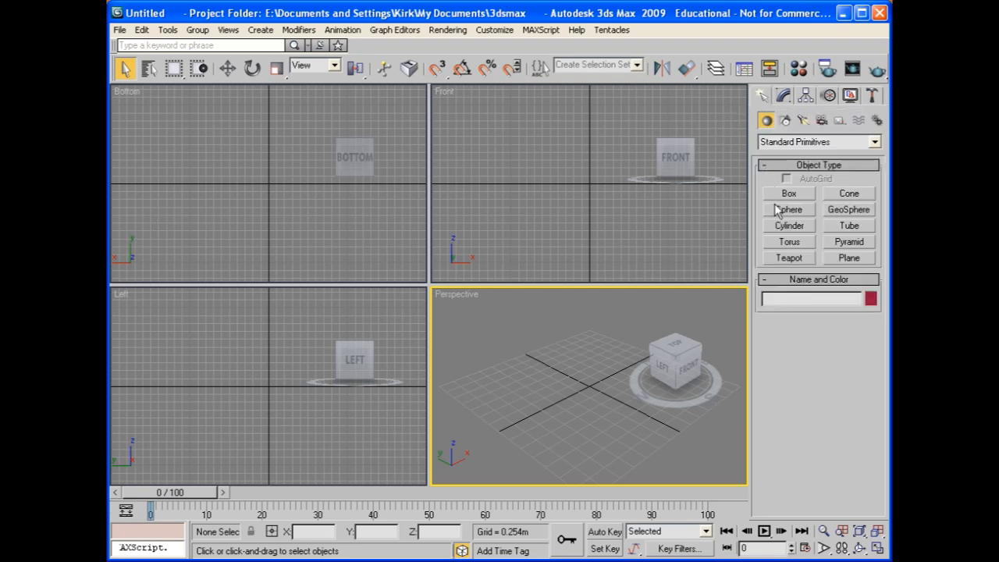
pyautogui.click(788, 193)
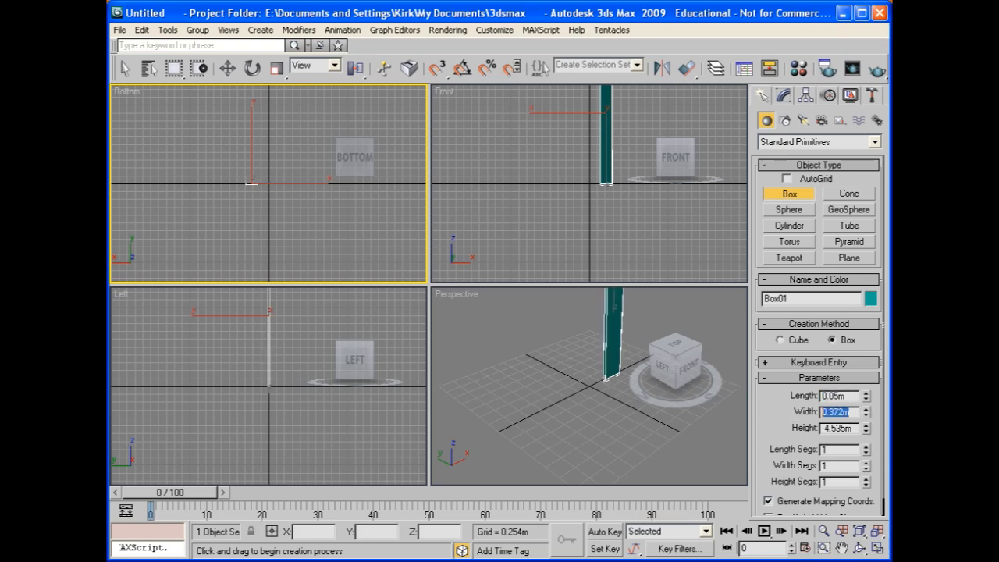
pyautogui.write('0.05')
pyautogui.click(840, 427)
pyautogui.write('2.0m')
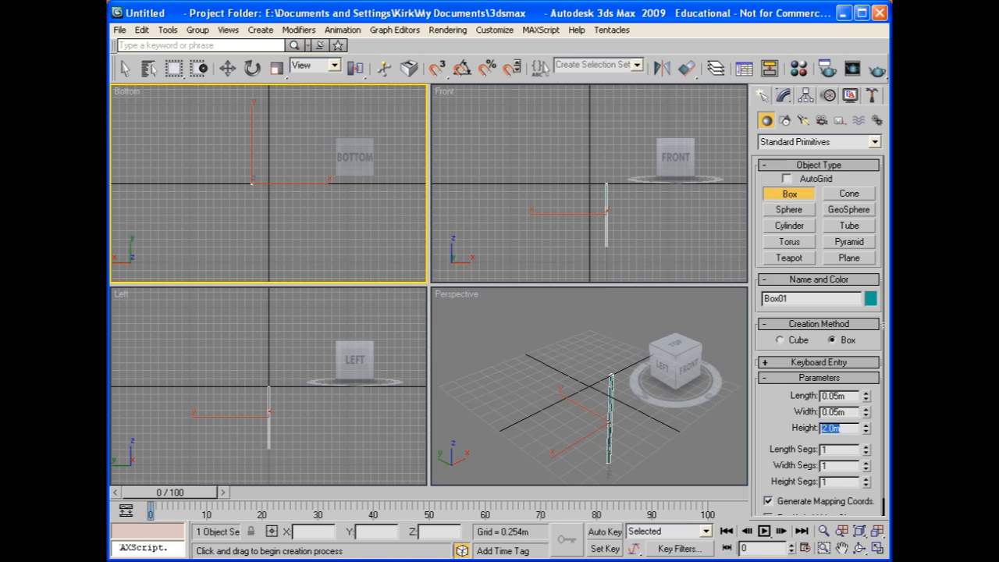
pyautogui.moveTo(478, 323)
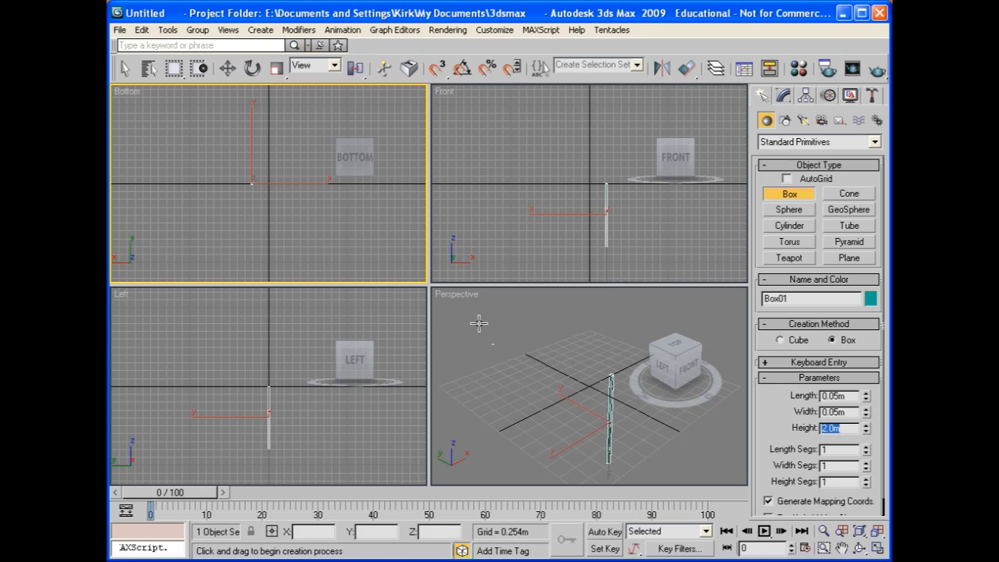
# - Add an Edit Poly modifier to Box01 and select its long vertical edges
pyautogui.click(115, 295)
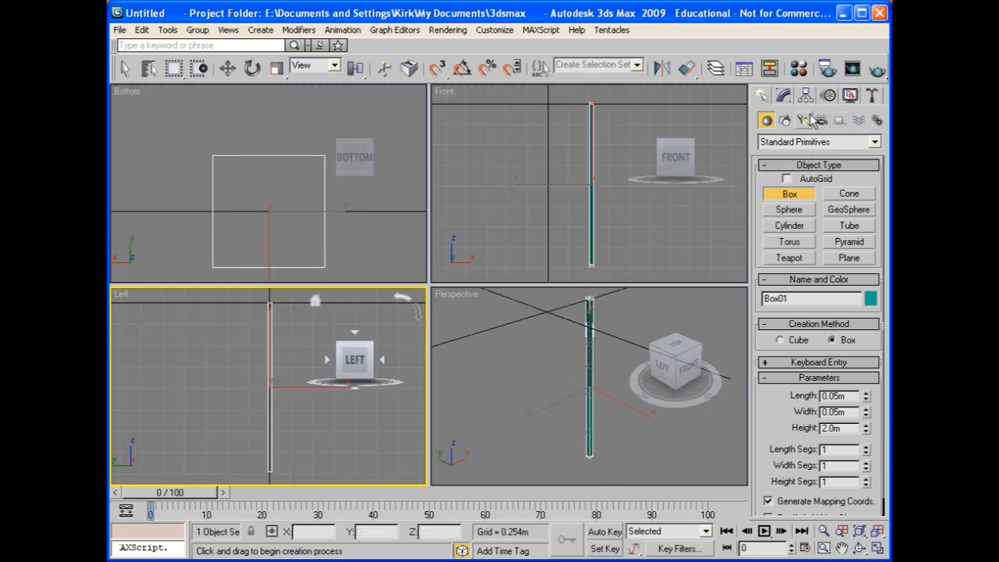
pyautogui.click(876, 141)
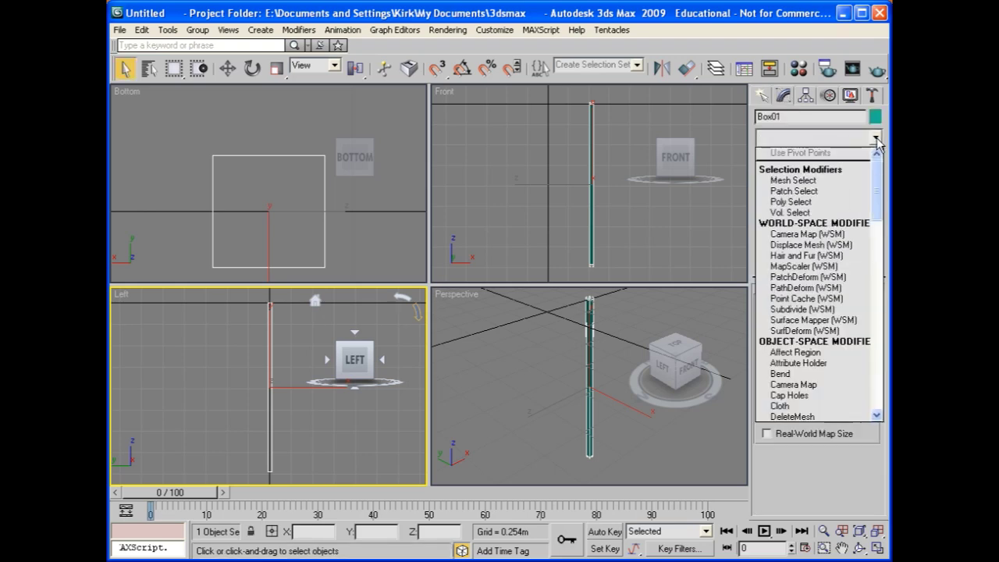
pyautogui.scroll(-3)
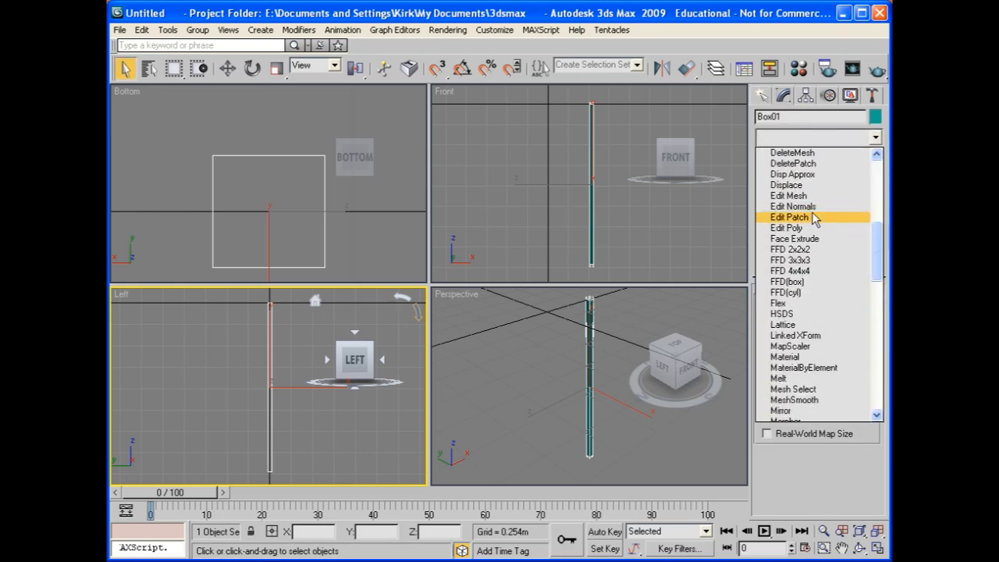
pyautogui.click(787, 228)
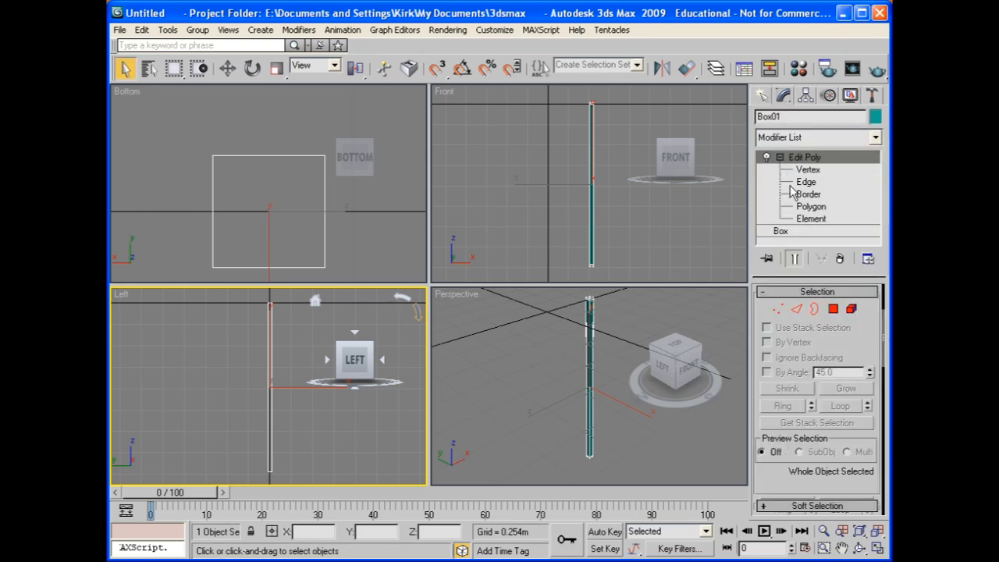
pyautogui.click(805, 181)
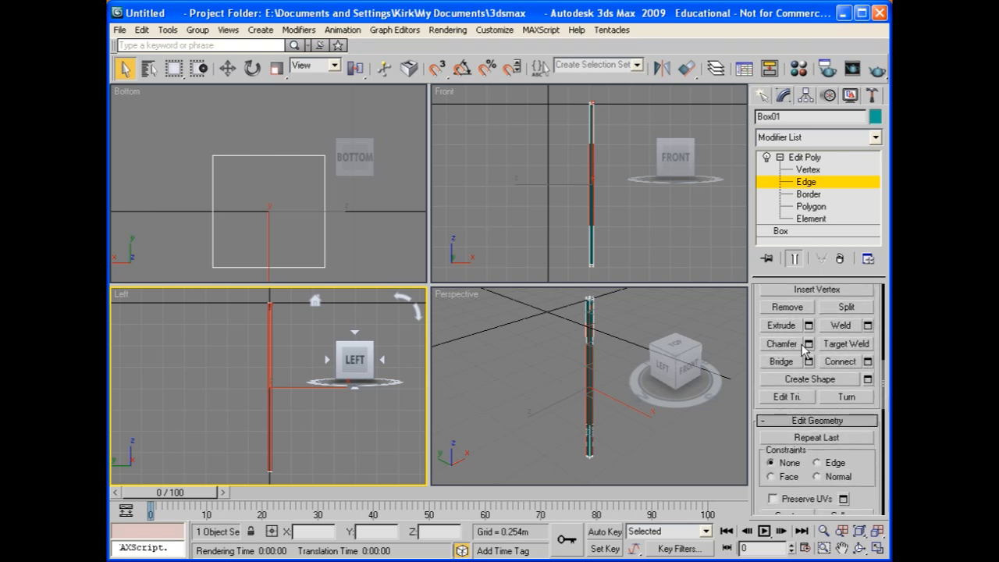
# - Chamfer the post's long vertical edges by 0.005 m for bevelled corners
pyautogui.click(809, 343)
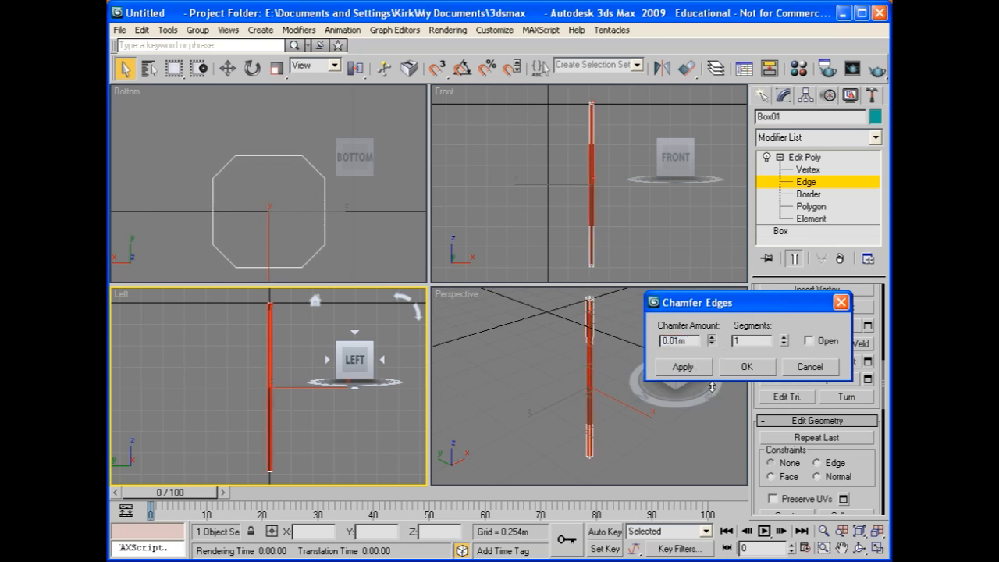
pyautogui.click(711, 343)
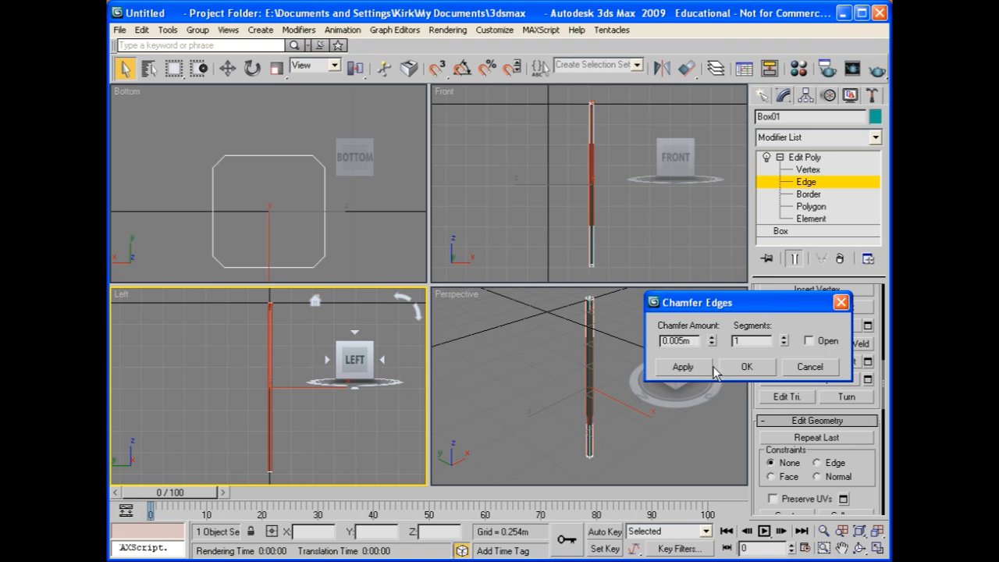
pyautogui.moveTo(746, 367)
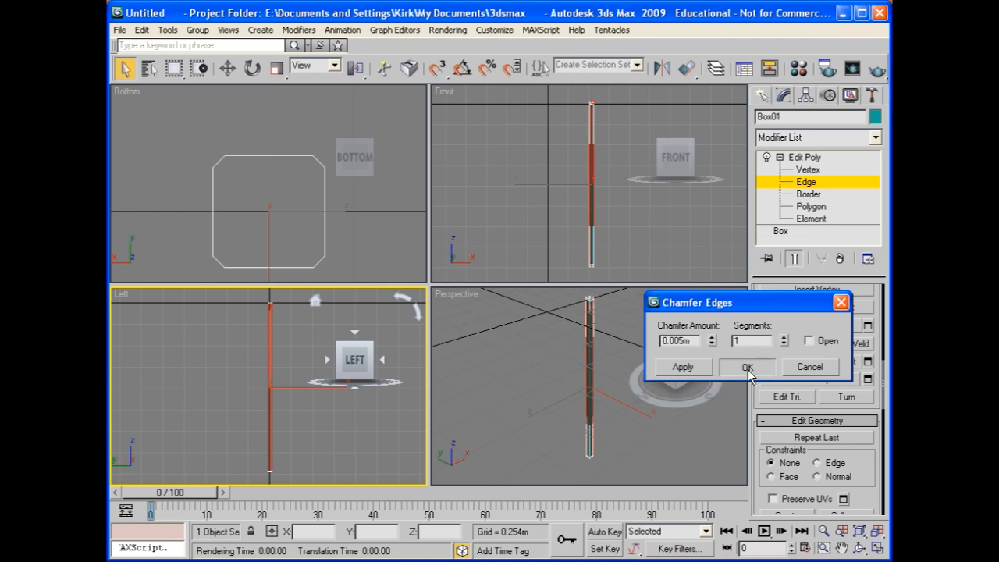
pyautogui.click(746, 367)
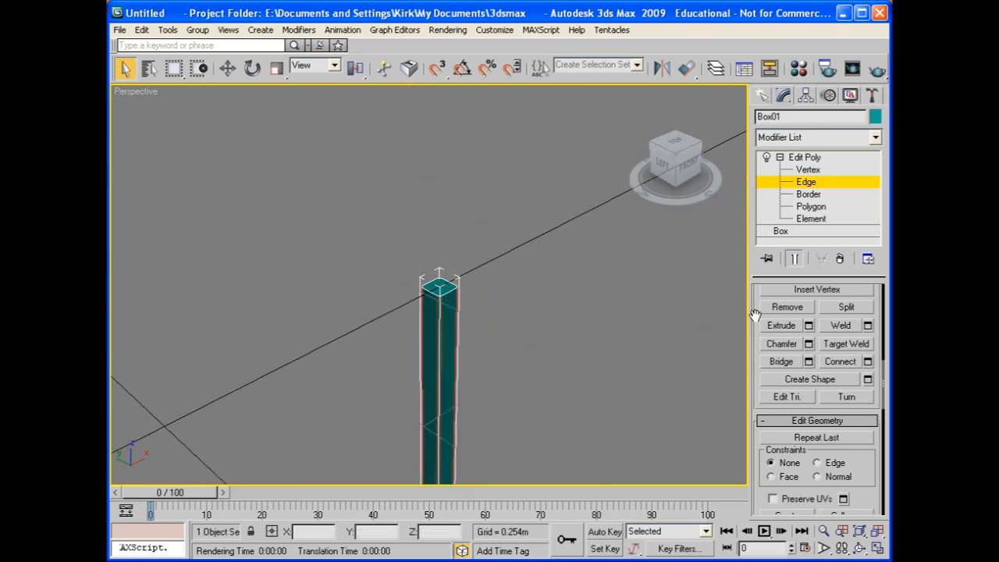
# - Bevel the post's top polygon upward in stages into a tapered spear tip
pyautogui.click(810, 206)
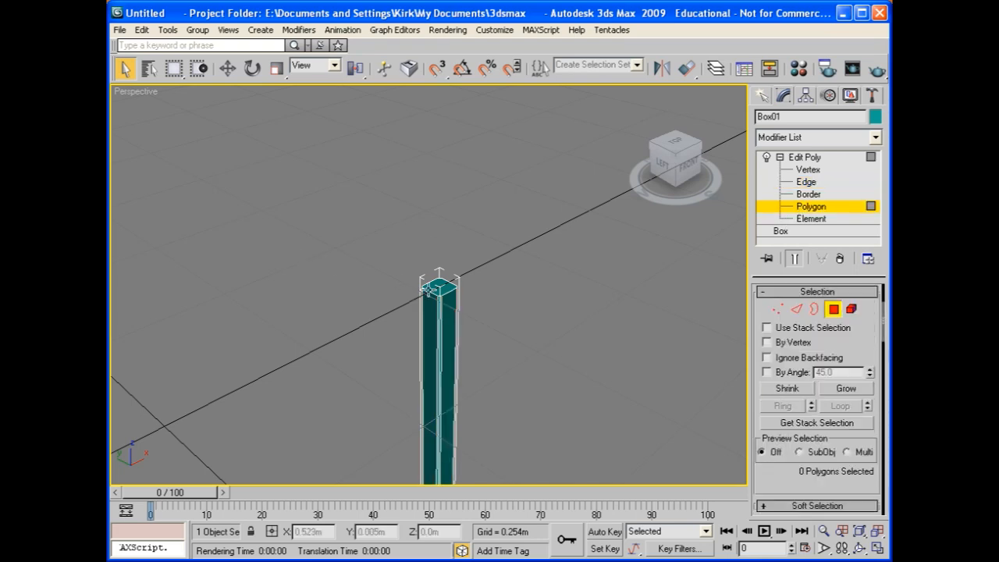
pyautogui.click(440, 289)
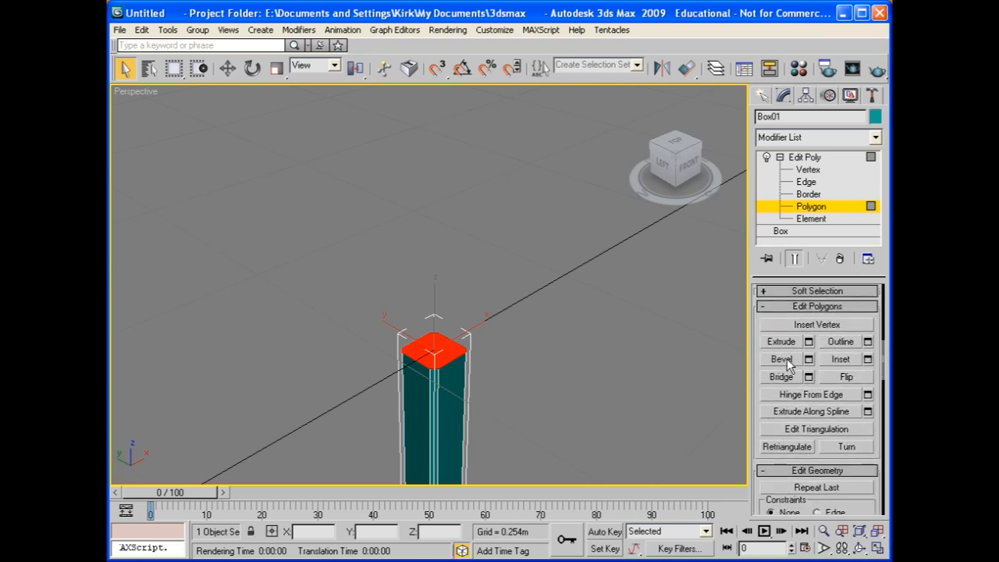
pyautogui.click(780, 359)
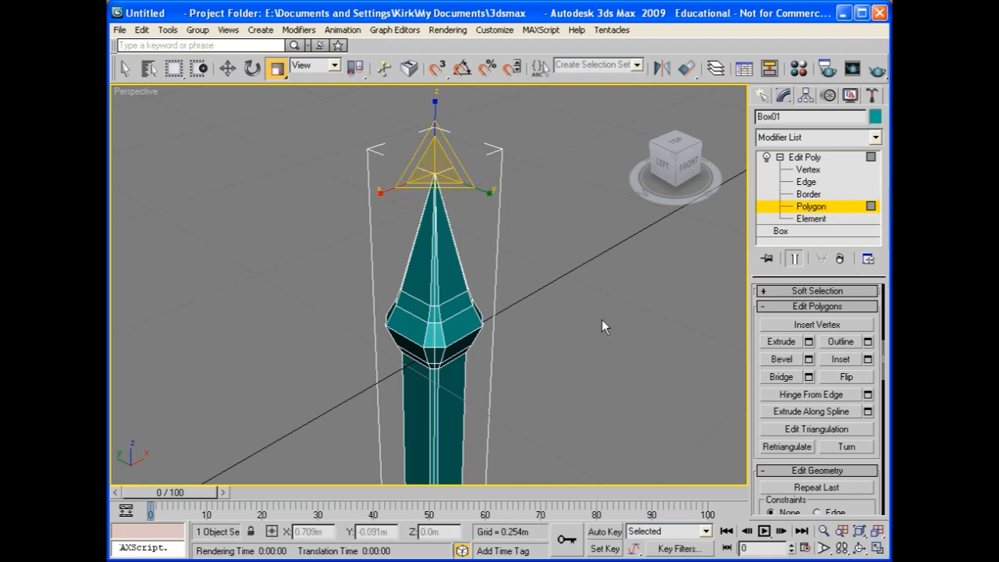
# - Collapse the tip vertices into a single sharp point and clear the selection
pyautogui.click(809, 168)
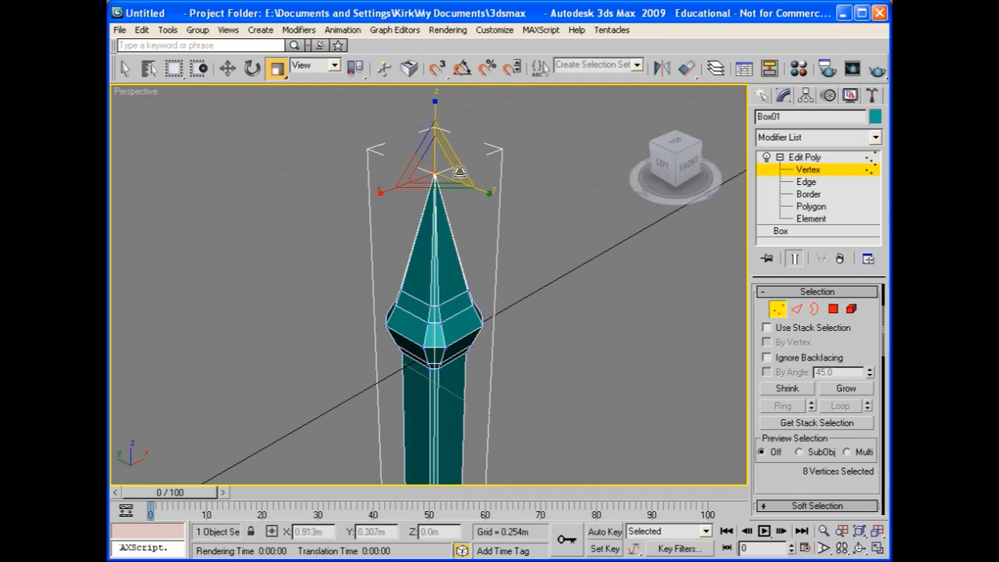
pyautogui.scroll(-3)
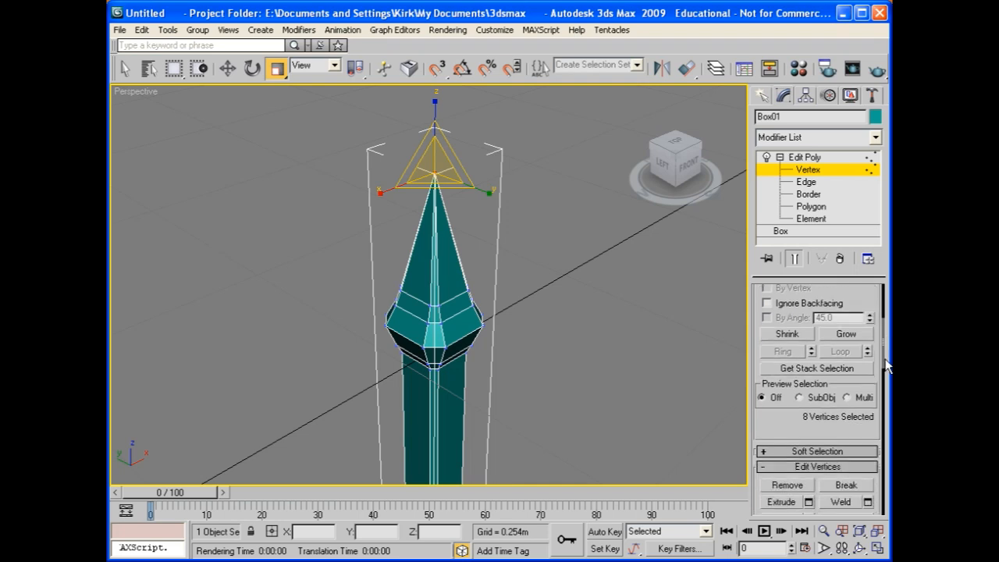
pyautogui.scroll(-3)
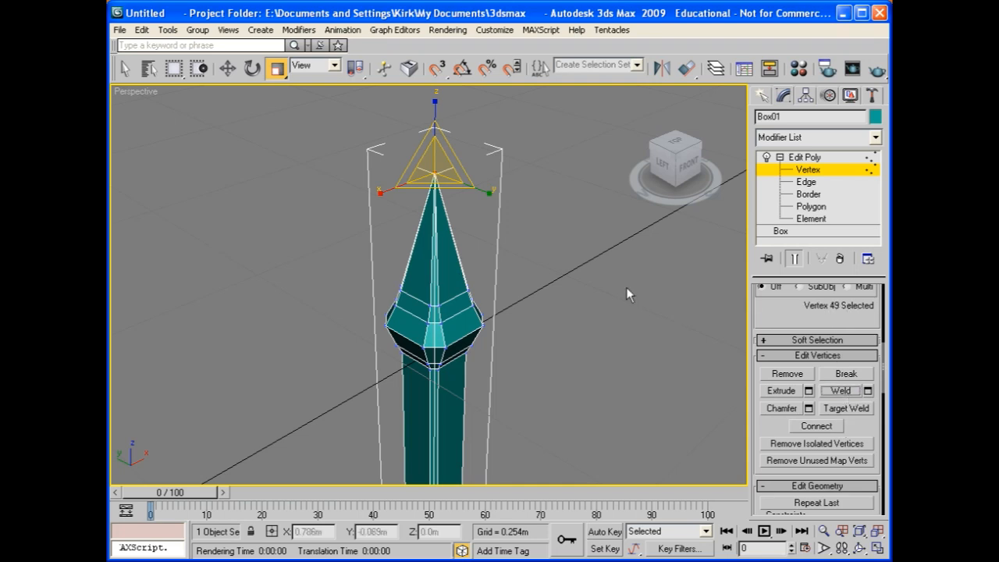
pyautogui.click(480, 323)
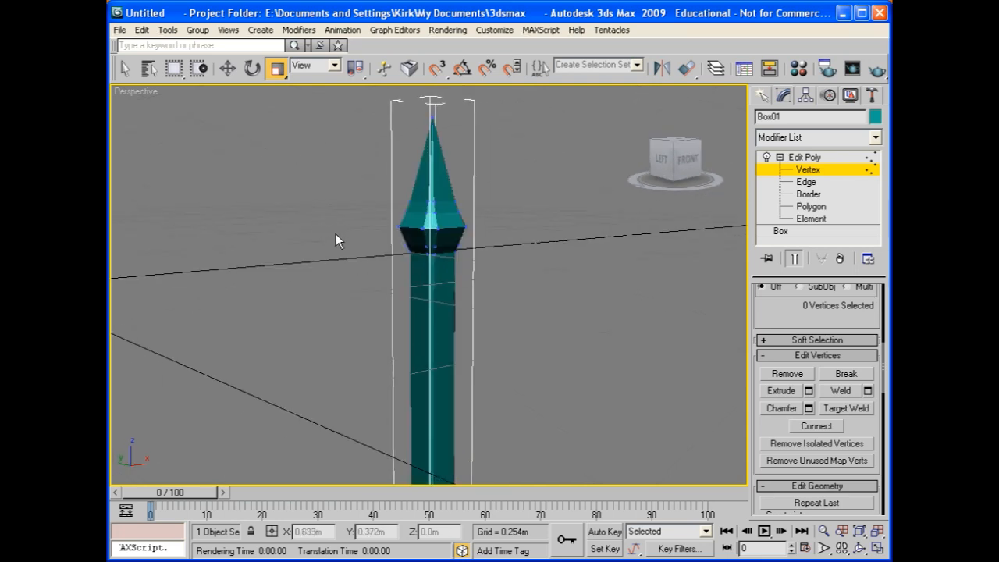
# - Return Box01 to whole-object level and orbit to view the post side-on
pyautogui.click(803, 156)
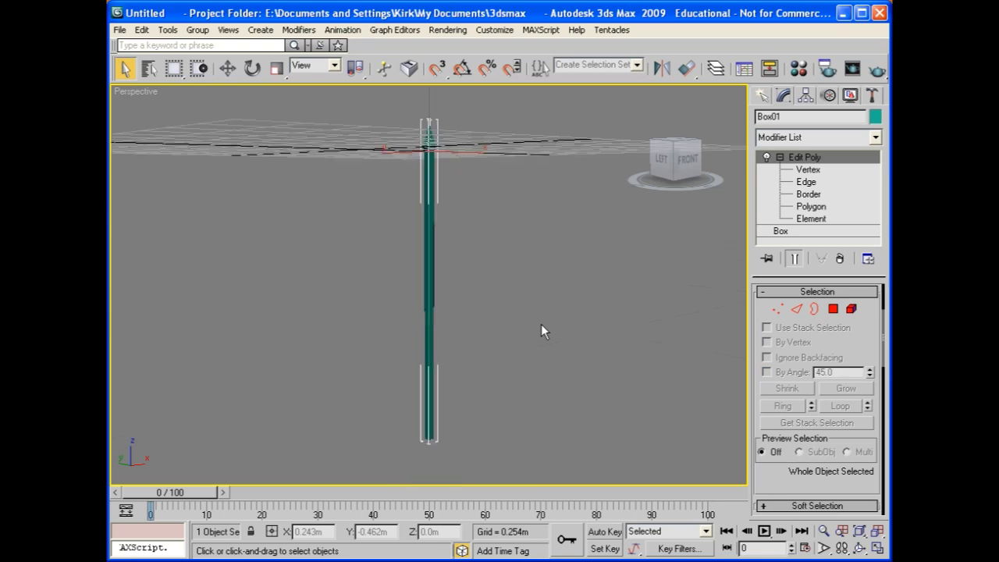
pyautogui.moveTo(543, 331); pyautogui.dragTo(490, 293)
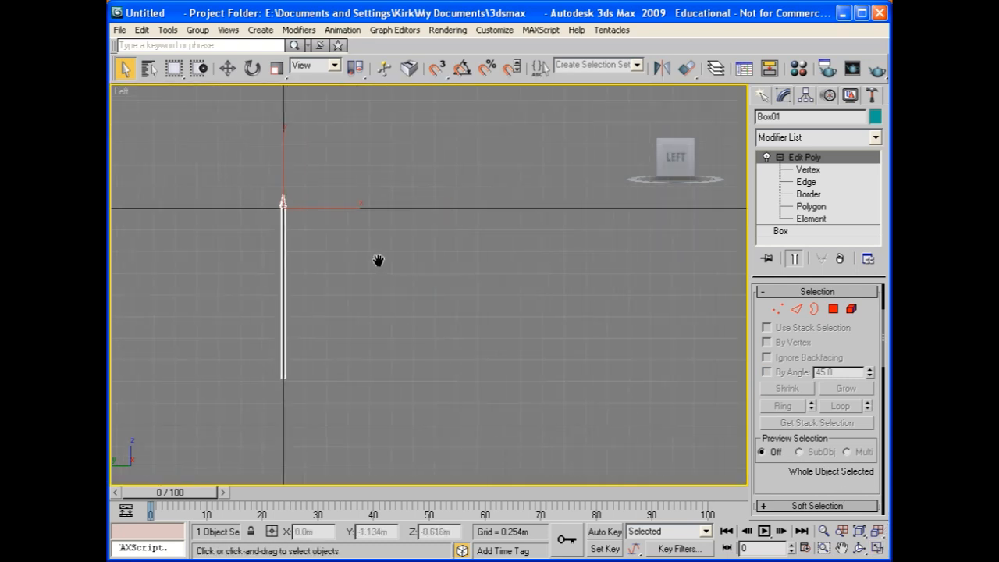
# - Array the post along X into a row of nine evenly spaced posts, Box01–Box09
pyautogui.click(167, 29)
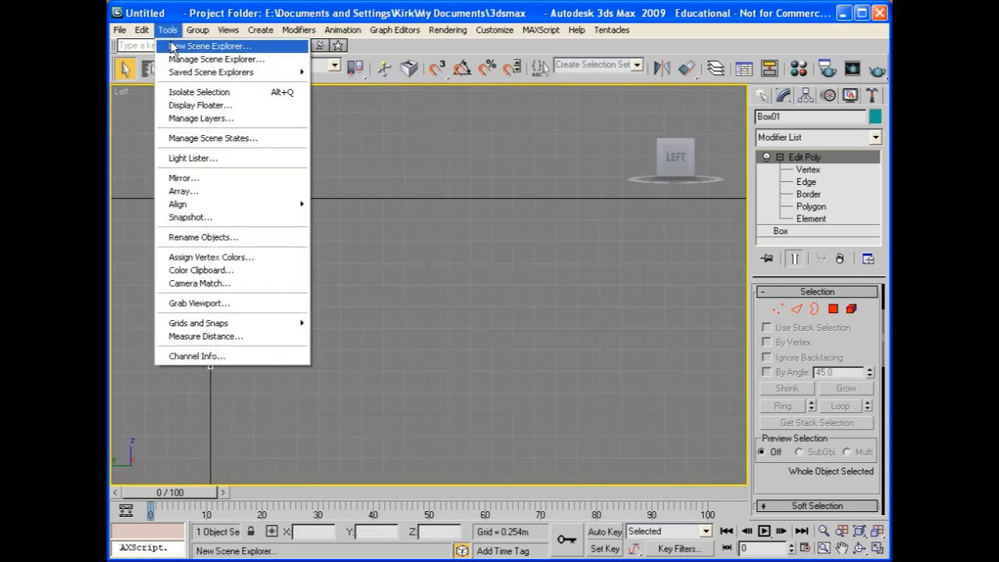
pyautogui.click(183, 190)
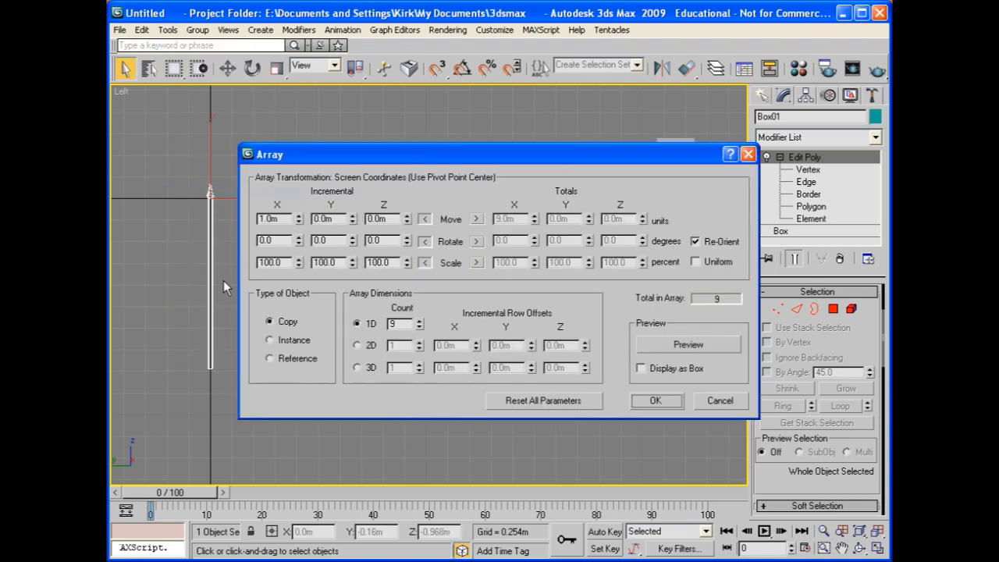
pyautogui.moveTo(211, 225)
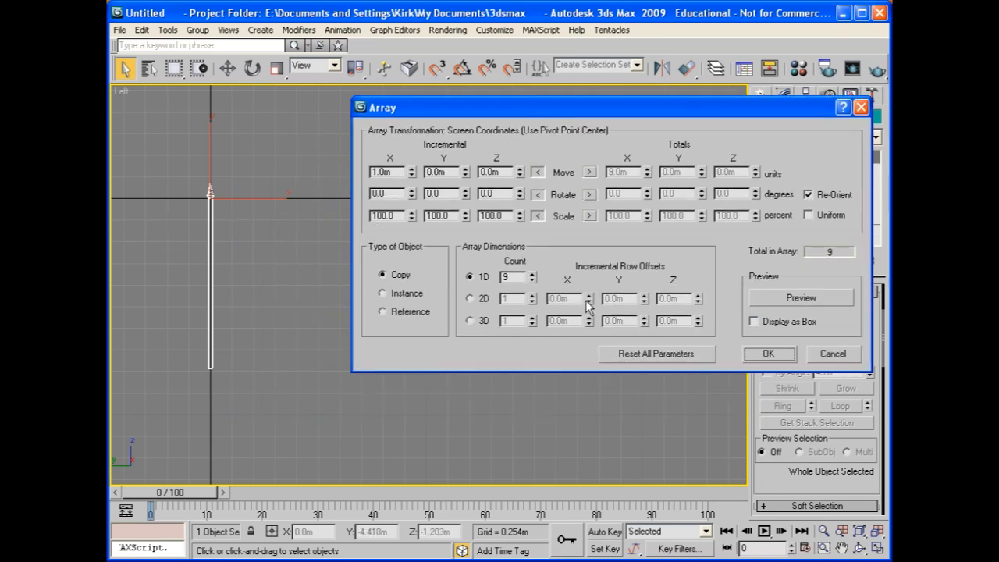
pyautogui.click(512, 278)
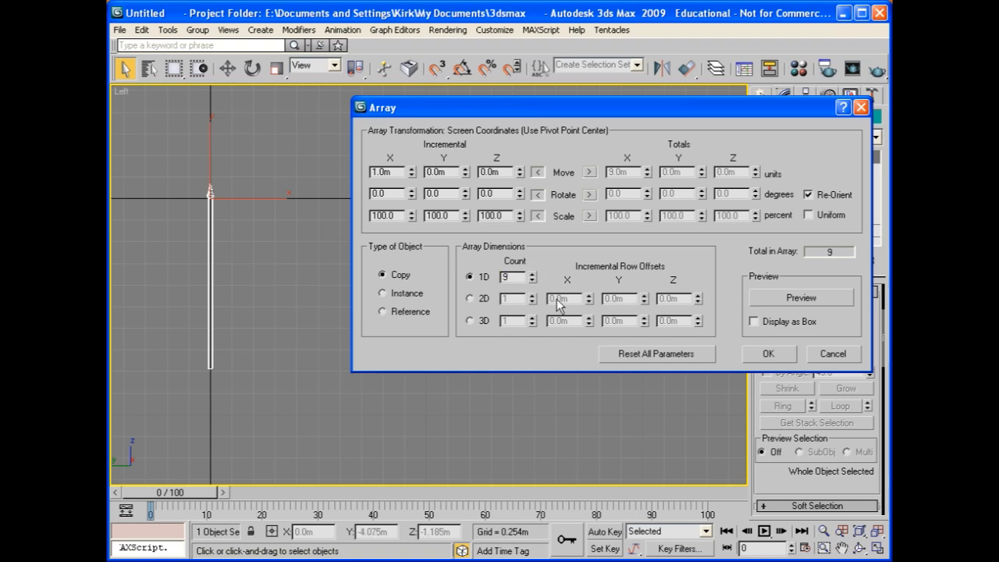
pyautogui.click(768, 353)
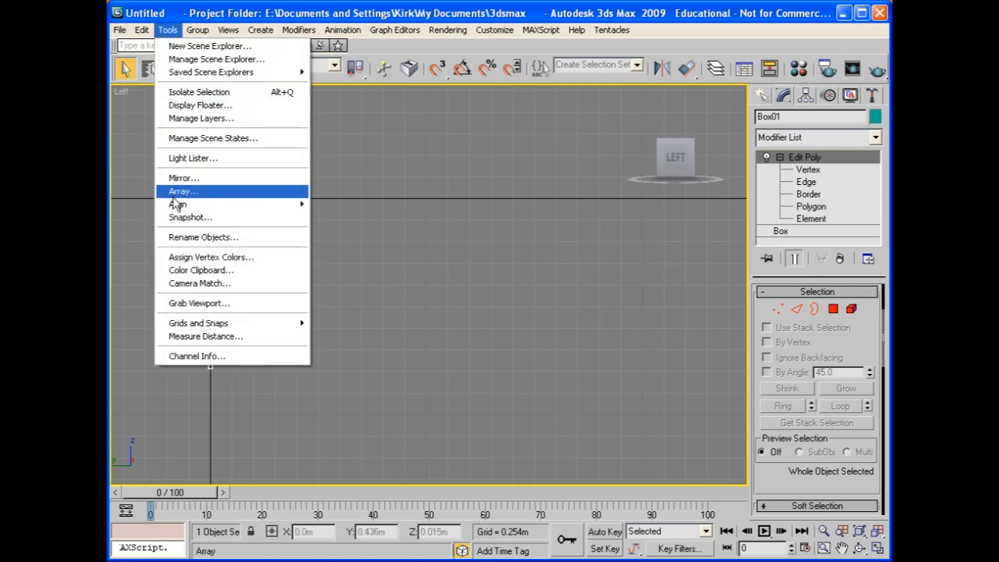
pyautogui.click(181, 190)
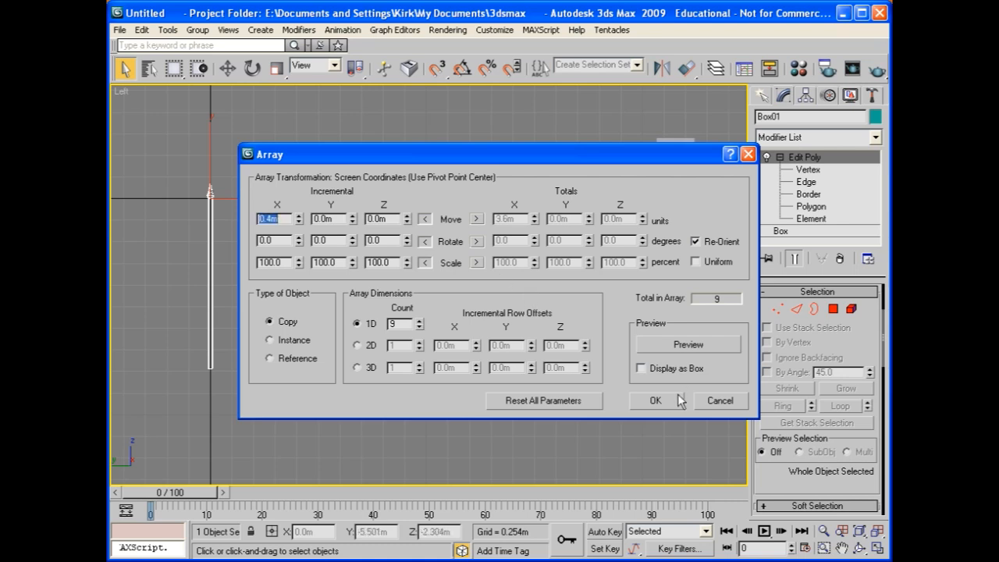
pyautogui.click(654, 399)
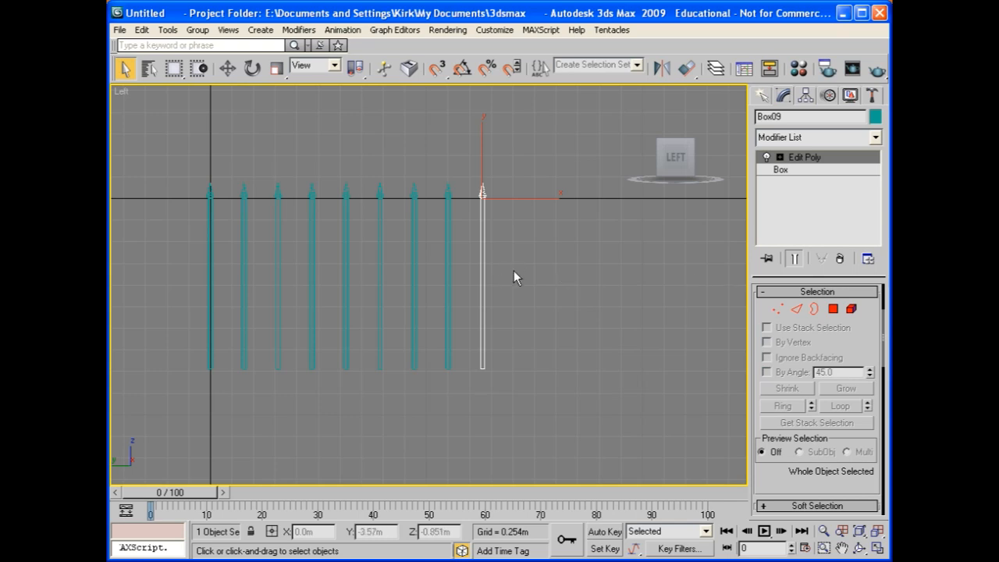
pyautogui.moveTo(552, 330)
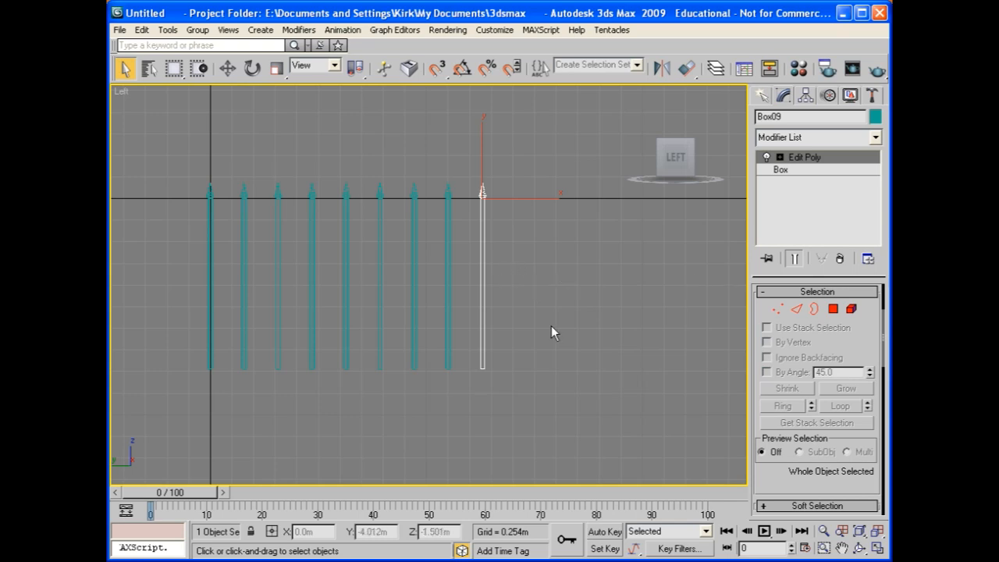
pyautogui.click(552, 331)
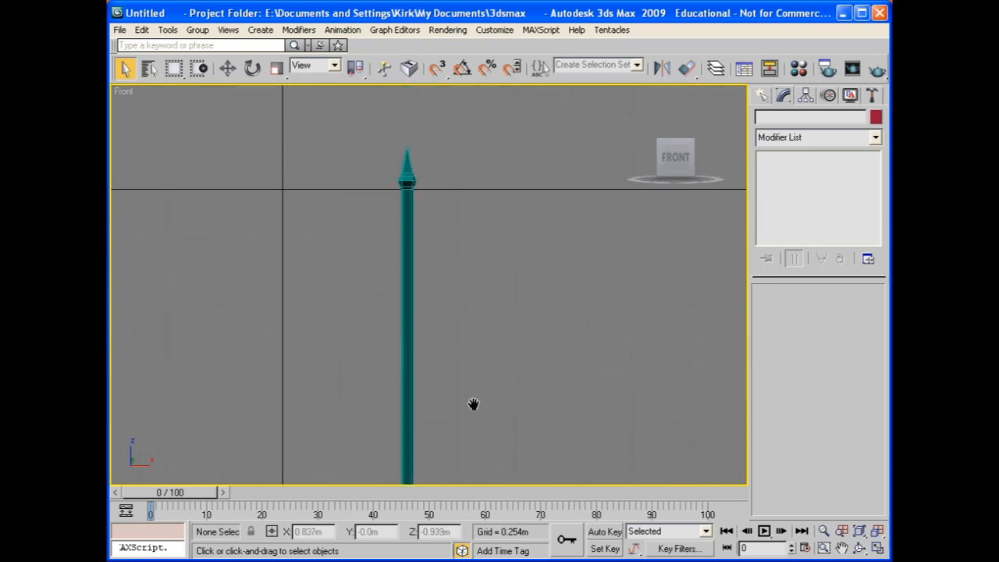
pyautogui.moveTo(492, 294)
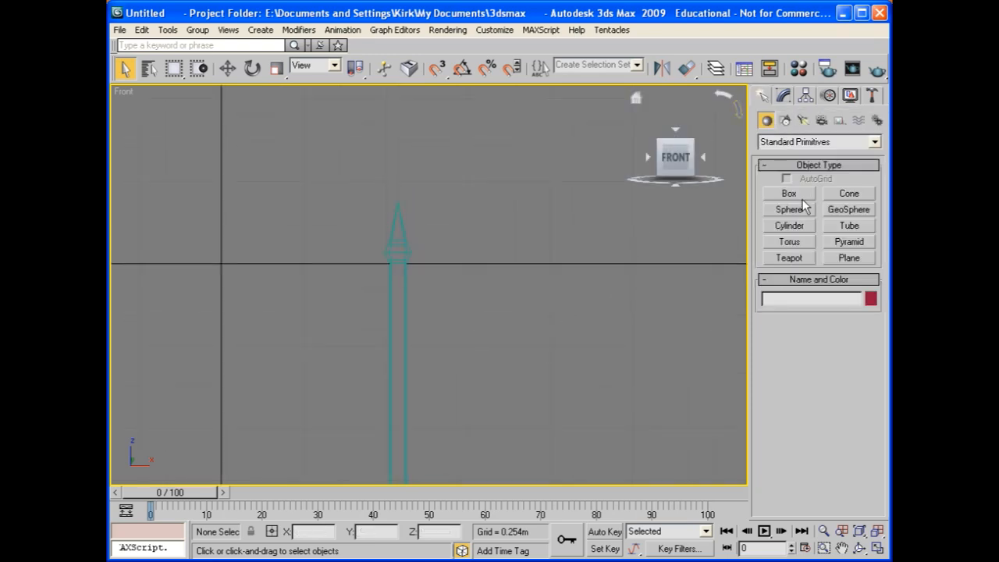
# - Create thin Box10 stretching horizontally across the nine posts as the first rail
pyautogui.click(788, 194)
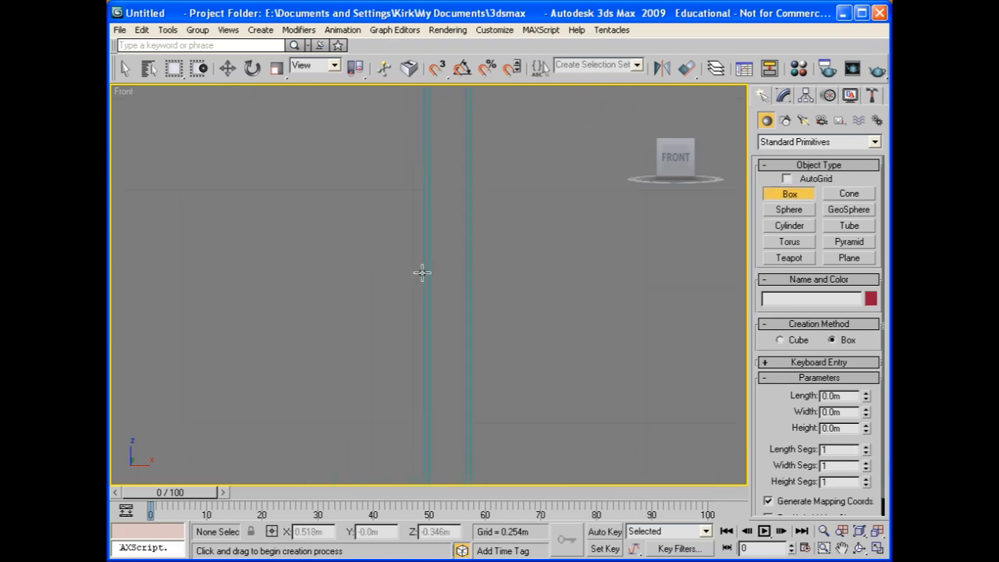
pyautogui.moveTo(421, 271); pyautogui.dragTo(440, 222)
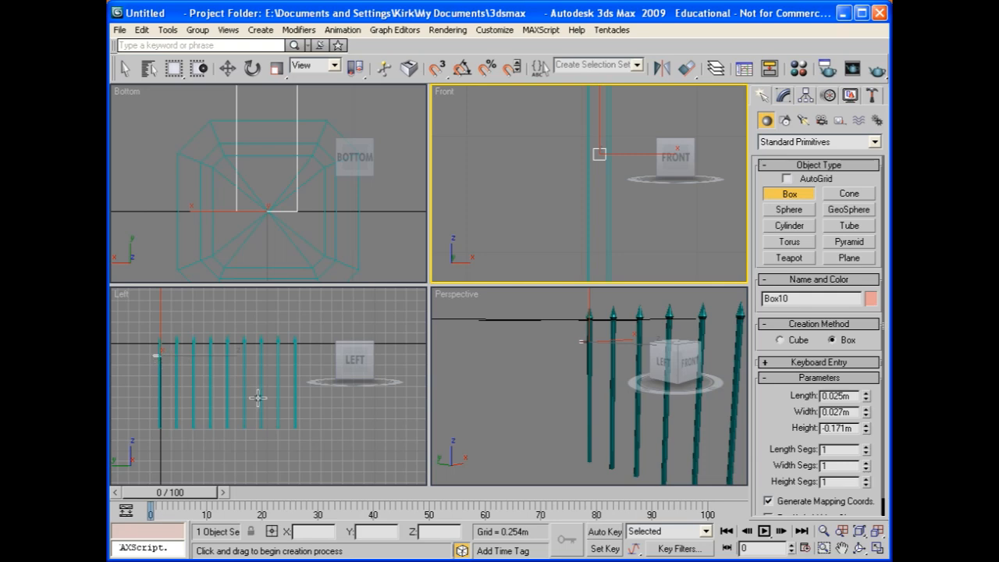
pyautogui.moveTo(865, 412)
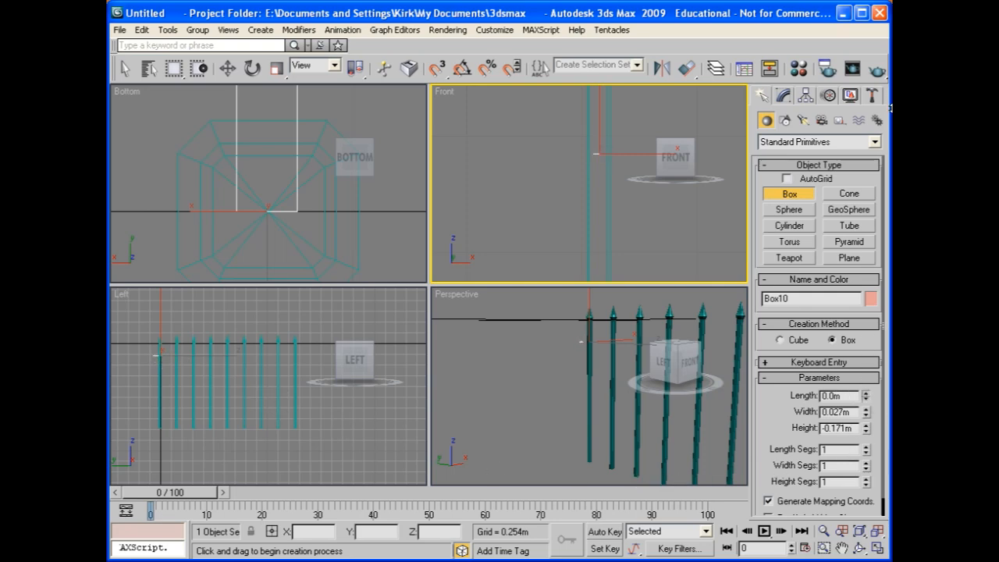
pyautogui.moveTo(599, 172); pyautogui.dragTo(599, 144)
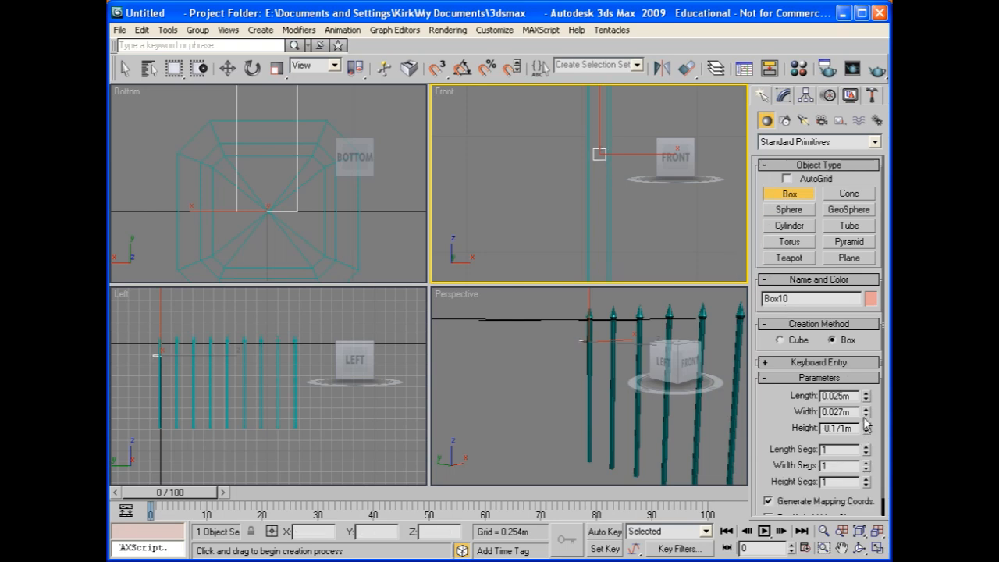
pyautogui.click(863, 408)
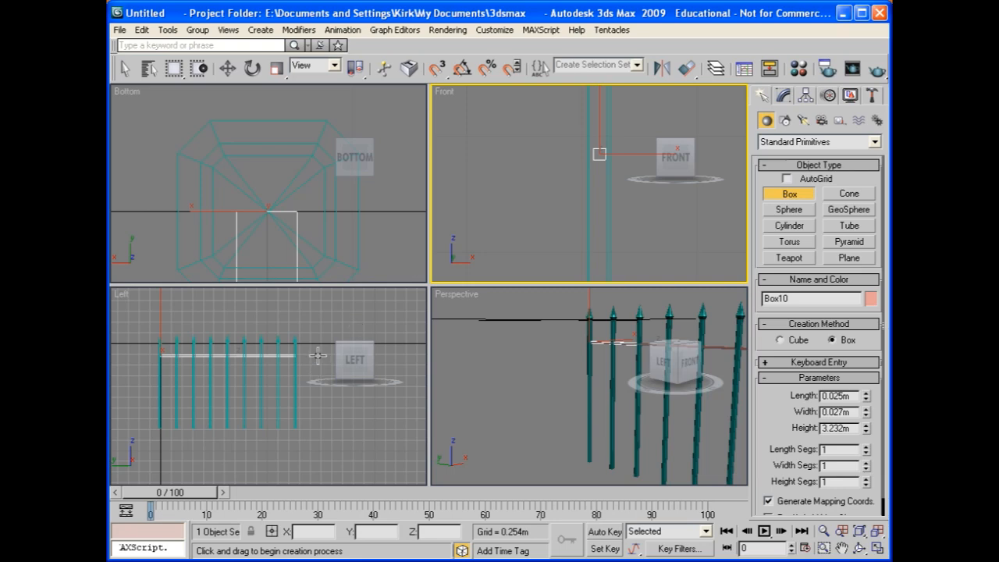
pyautogui.moveTo(312, 357)
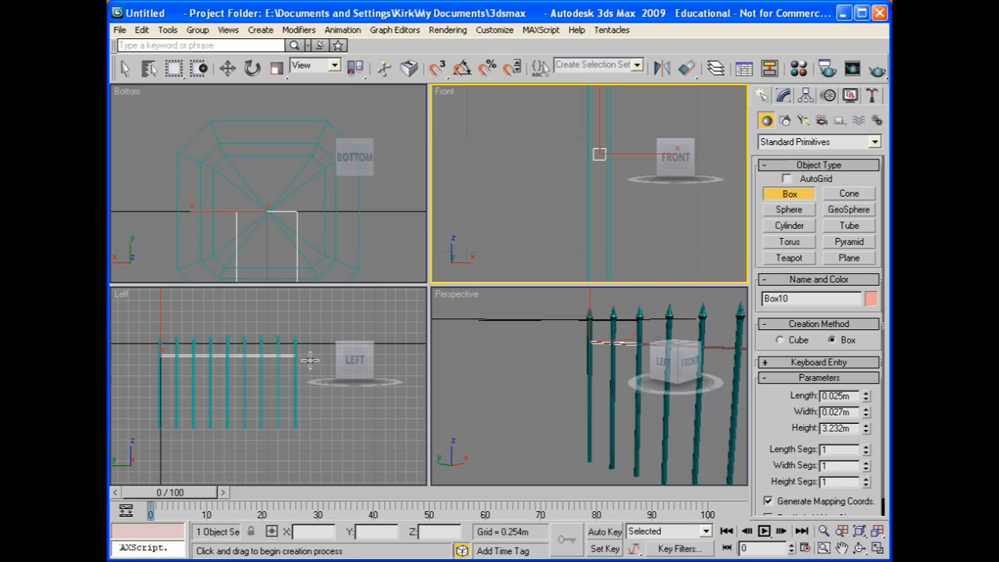
pyautogui.moveTo(212, 215)
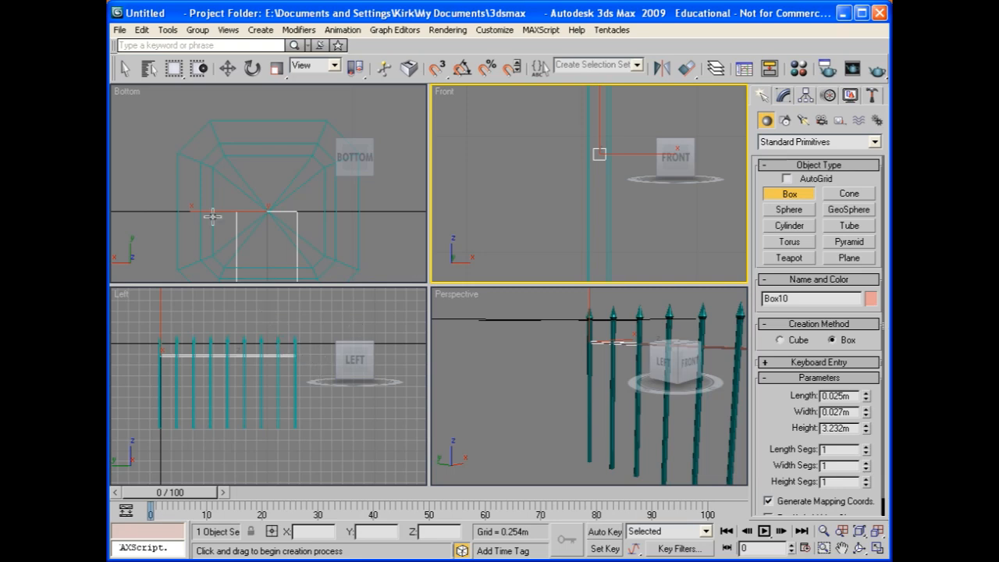
pyautogui.moveTo(234, 357)
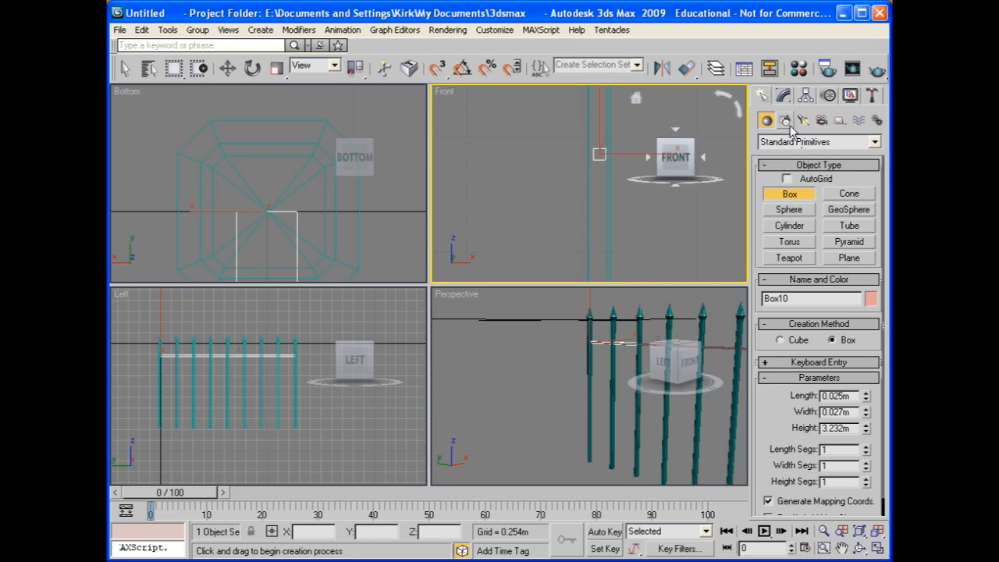
# - Shift-clone the rail three times lower down, giving rails Box11–Box13, and show the perspective view
pyautogui.click(124, 69)
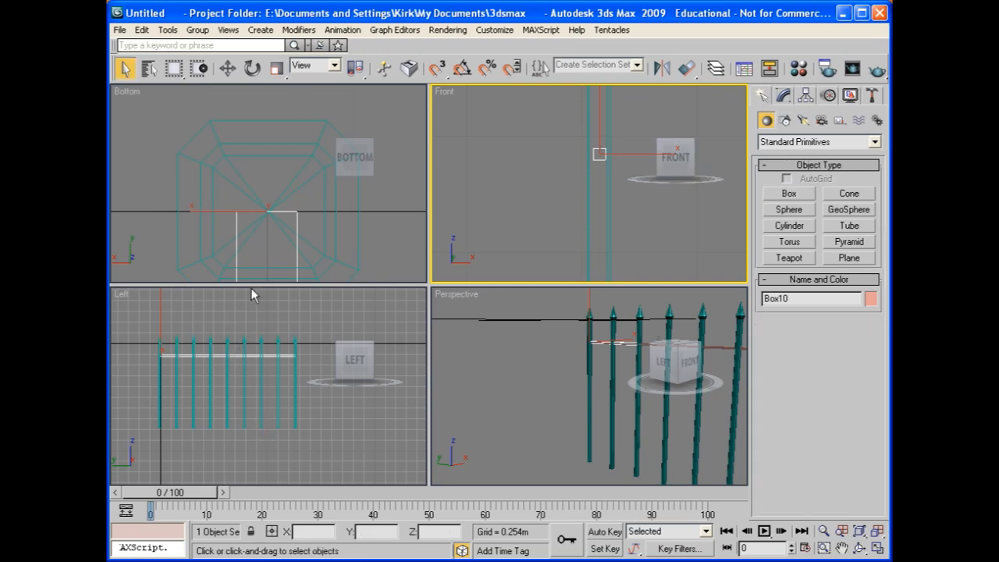
pyautogui.moveTo(237, 346)
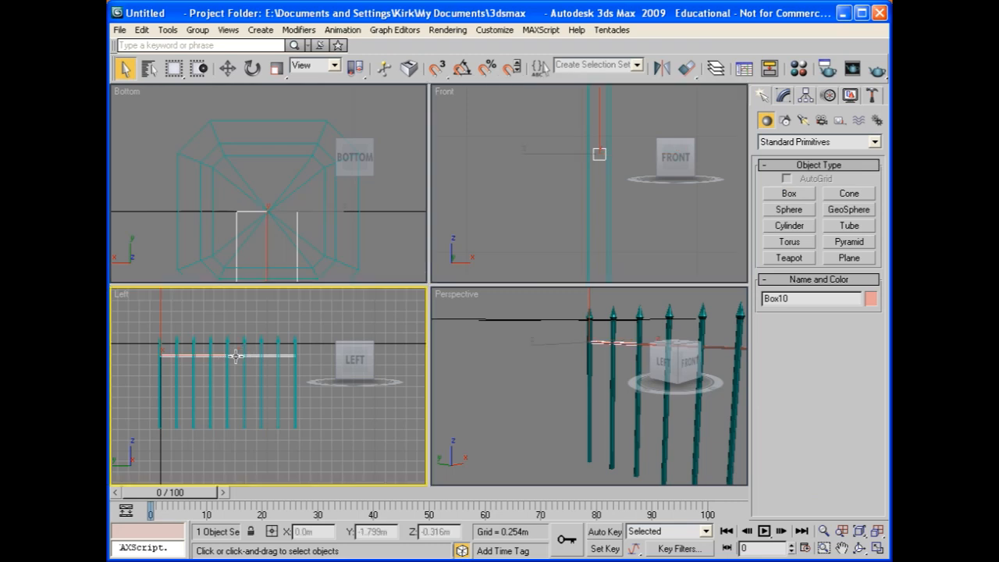
pyautogui.click(227, 69)
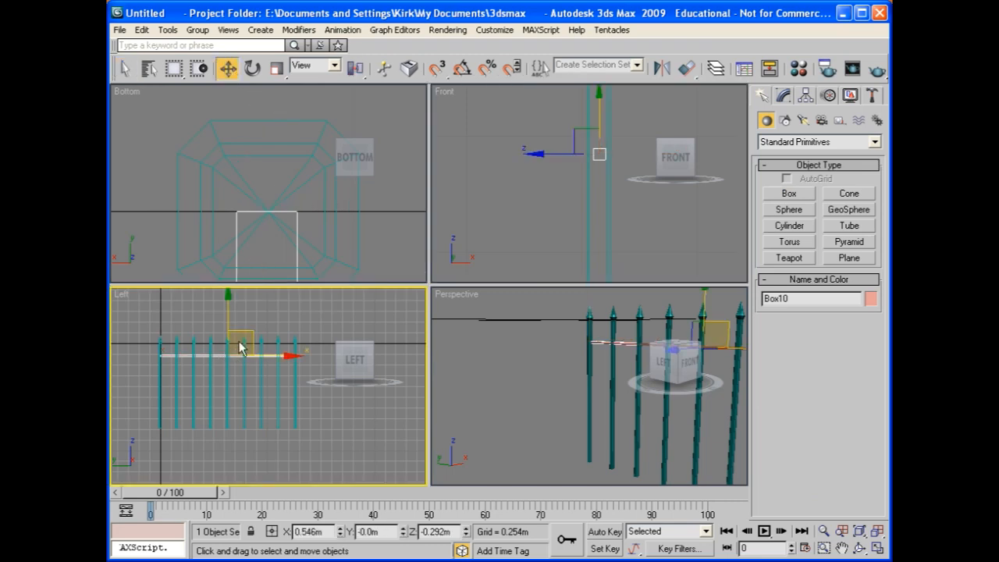
pyautogui.moveTo(242, 346); pyautogui.dragTo(228, 303)
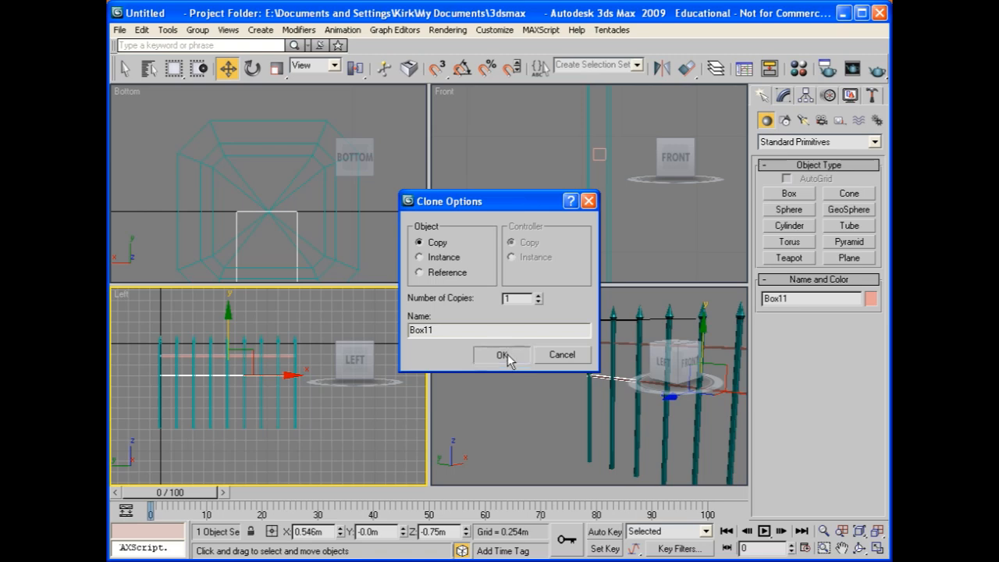
pyautogui.click(502, 356)
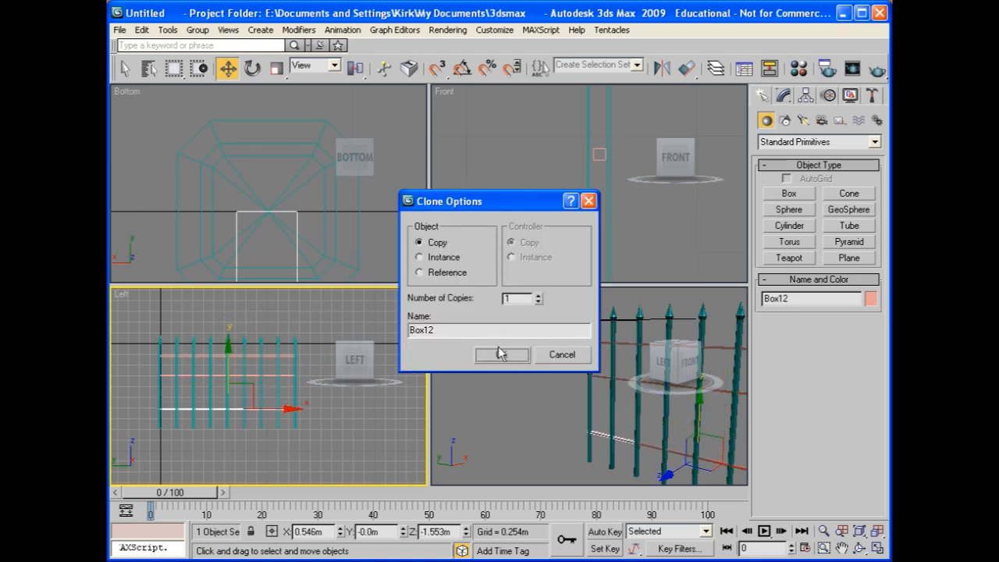
pyautogui.click(500, 354)
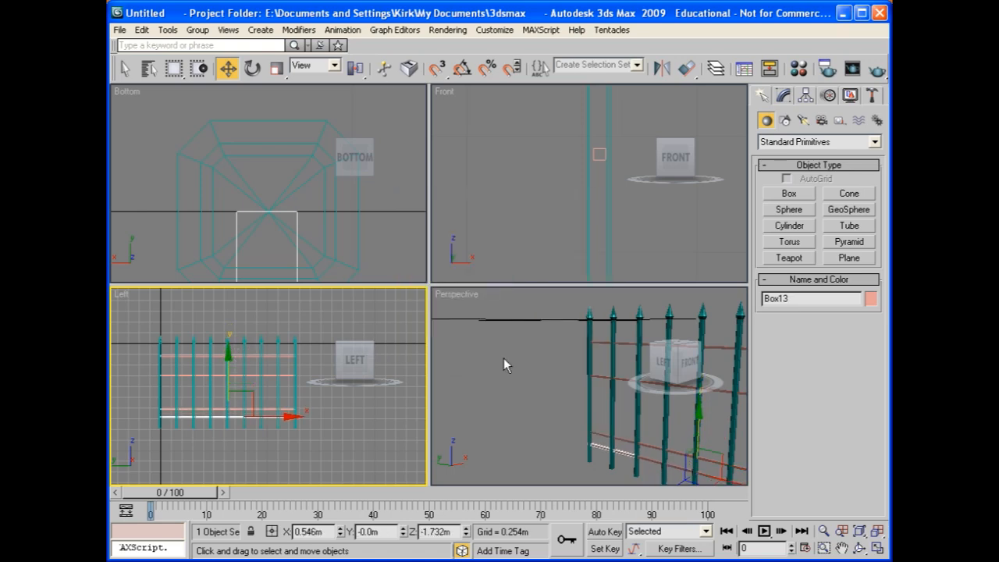
pyautogui.click(502, 393)
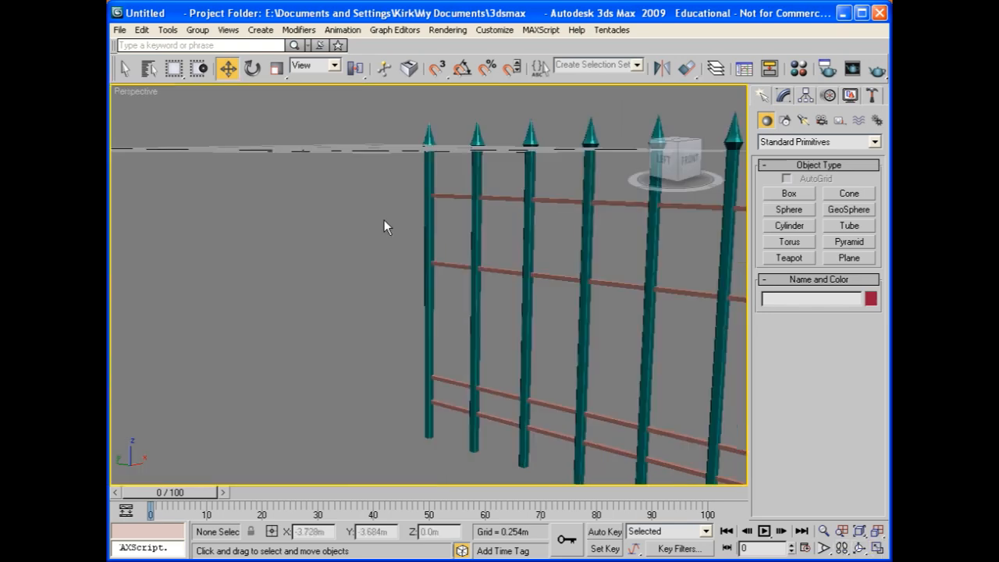
# - Orbit the perspective view to frame the whole fence of posts and rails
pyautogui.moveTo(383, 226); pyautogui.dragTo(359, 284)
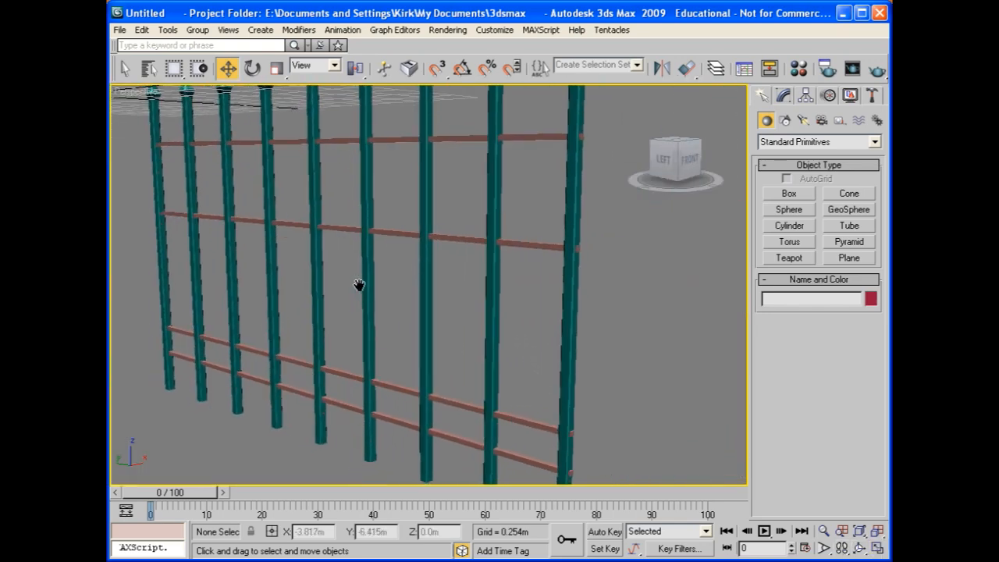
pyautogui.moveTo(359, 284); pyautogui.dragTo(397, 289)
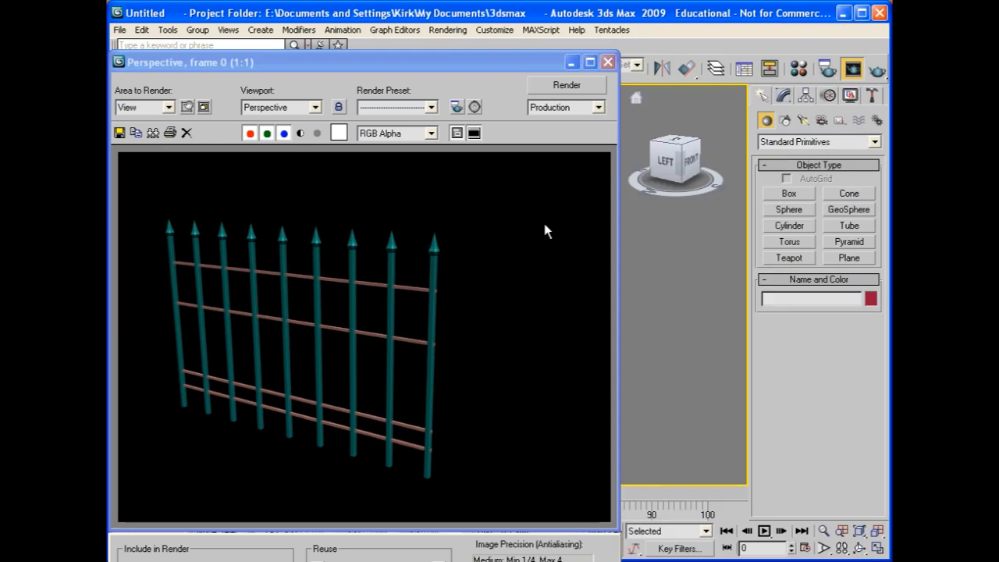
pyautogui.moveTo(412, 277)
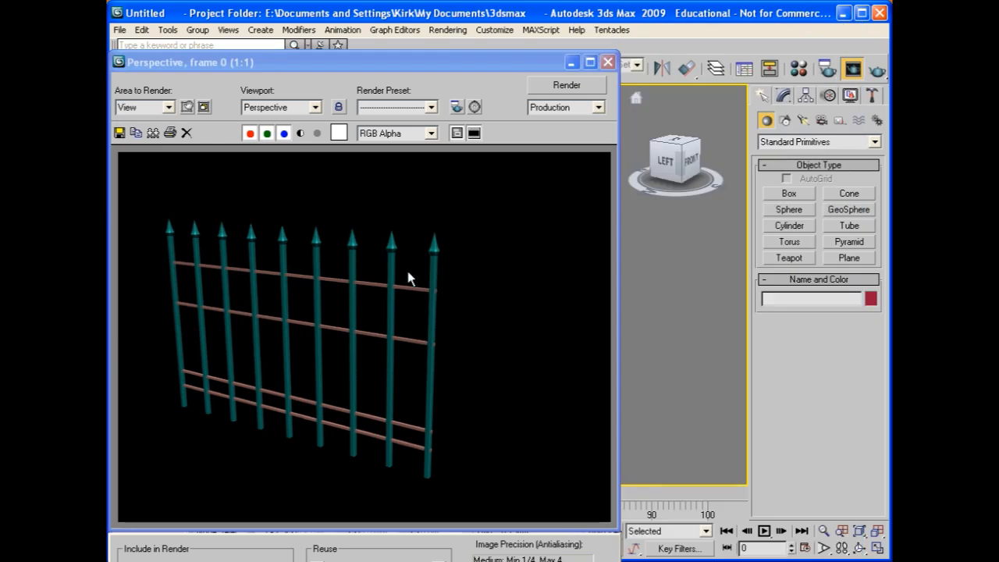
pyautogui.moveTo(455, 300)
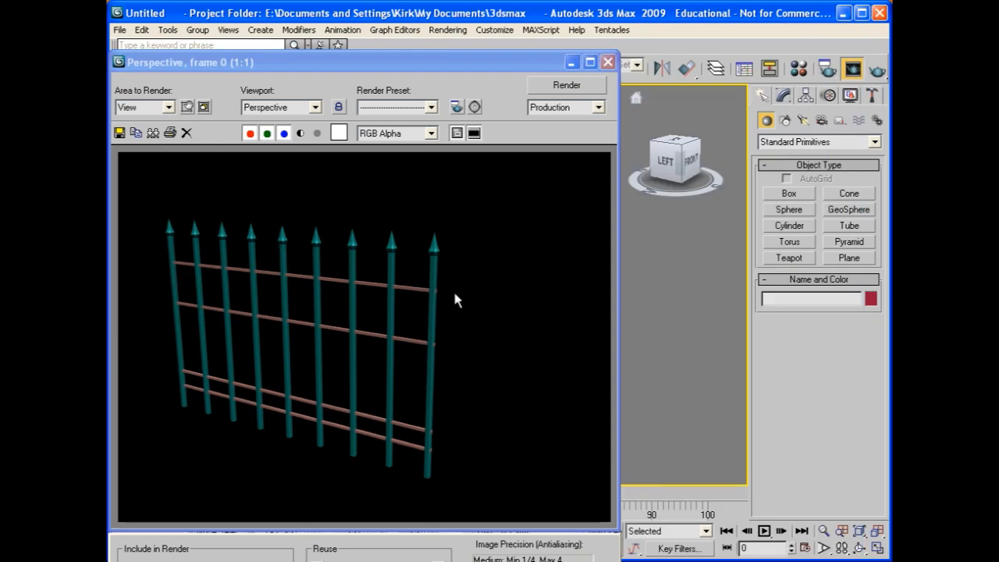
pyautogui.moveTo(543, 180)
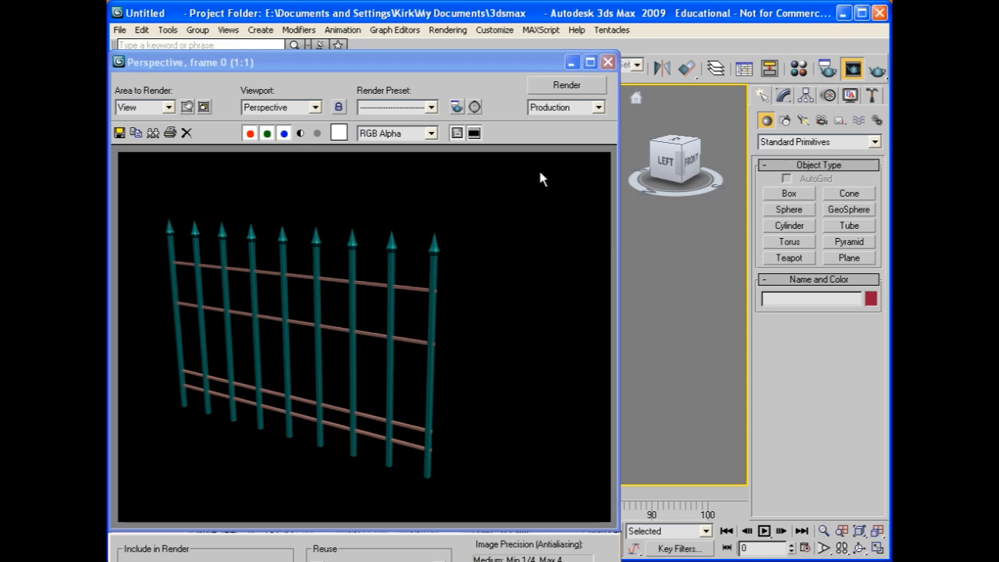